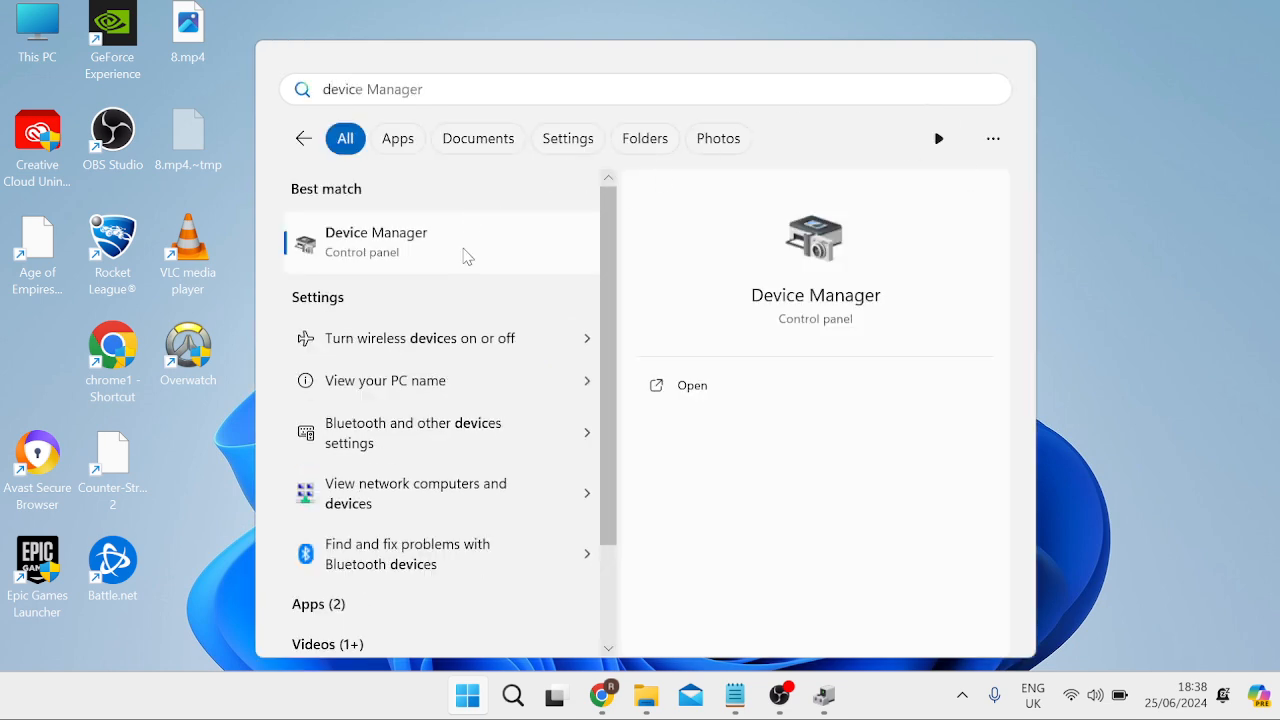
Step: Launch Device Manager from the Windows Search results
{"action": "left_click", "coordinate": [376, 241]}
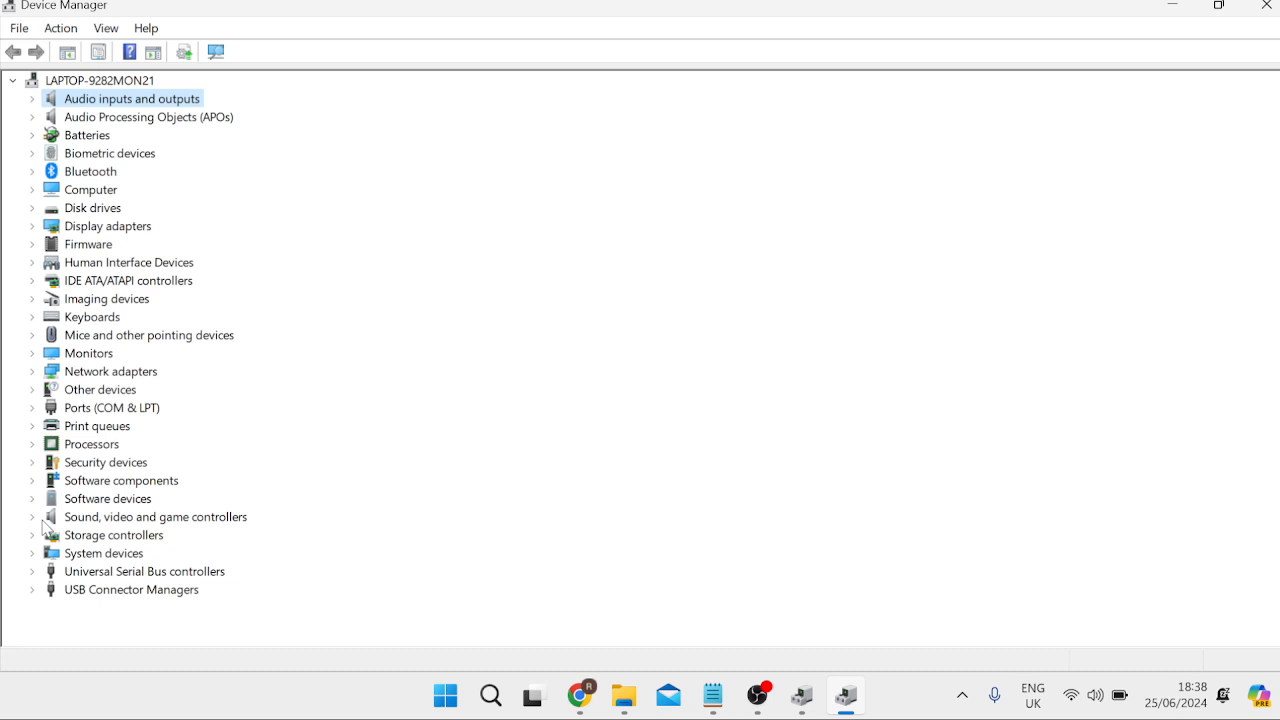
{"action": "mouse_move", "coordinate": [38, 525]}
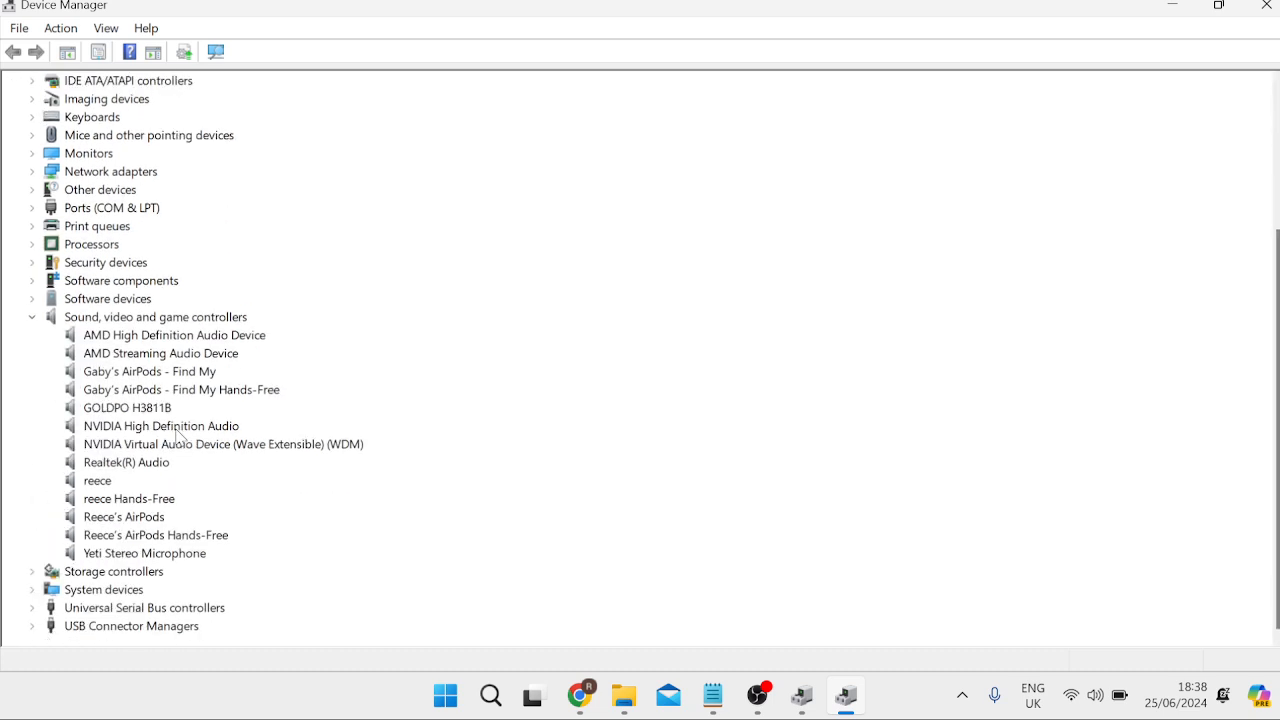
Step: Update the Realtek(R) Audio driver by automatic search and close the success message
{"action": "left_click", "coordinate": [127, 462]}
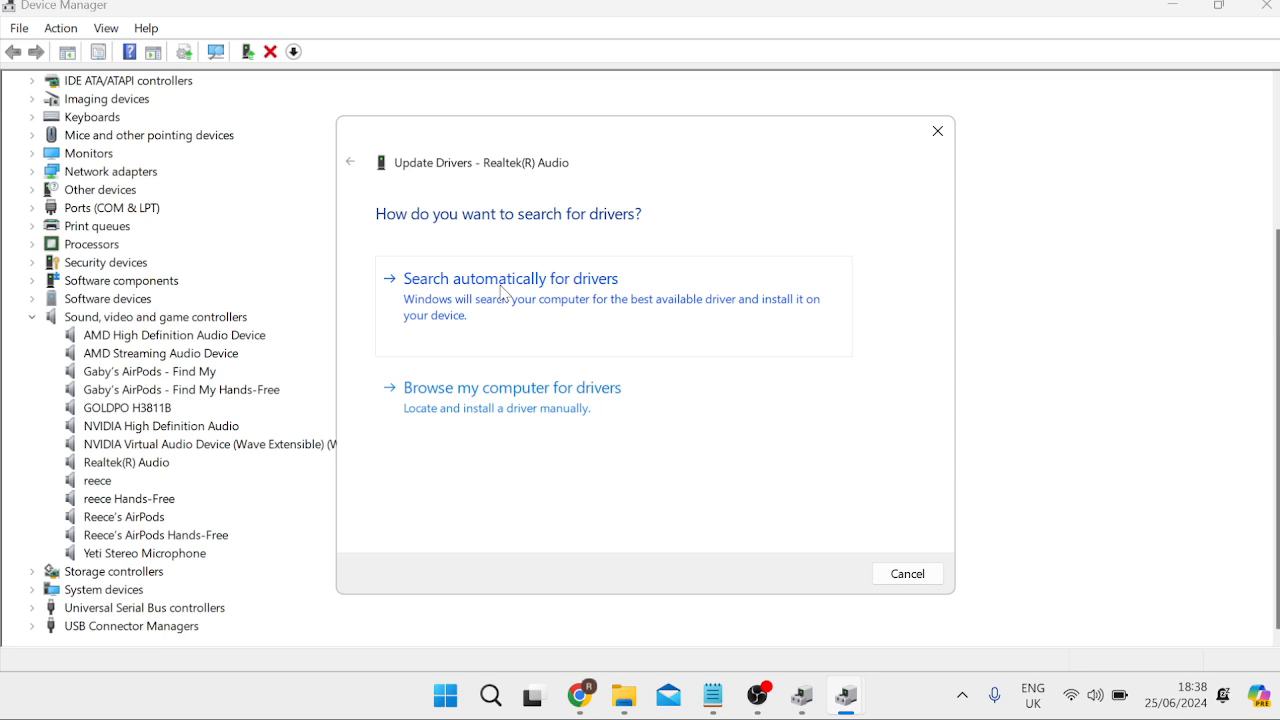
{"action": "left_click", "coordinate": [510, 278]}
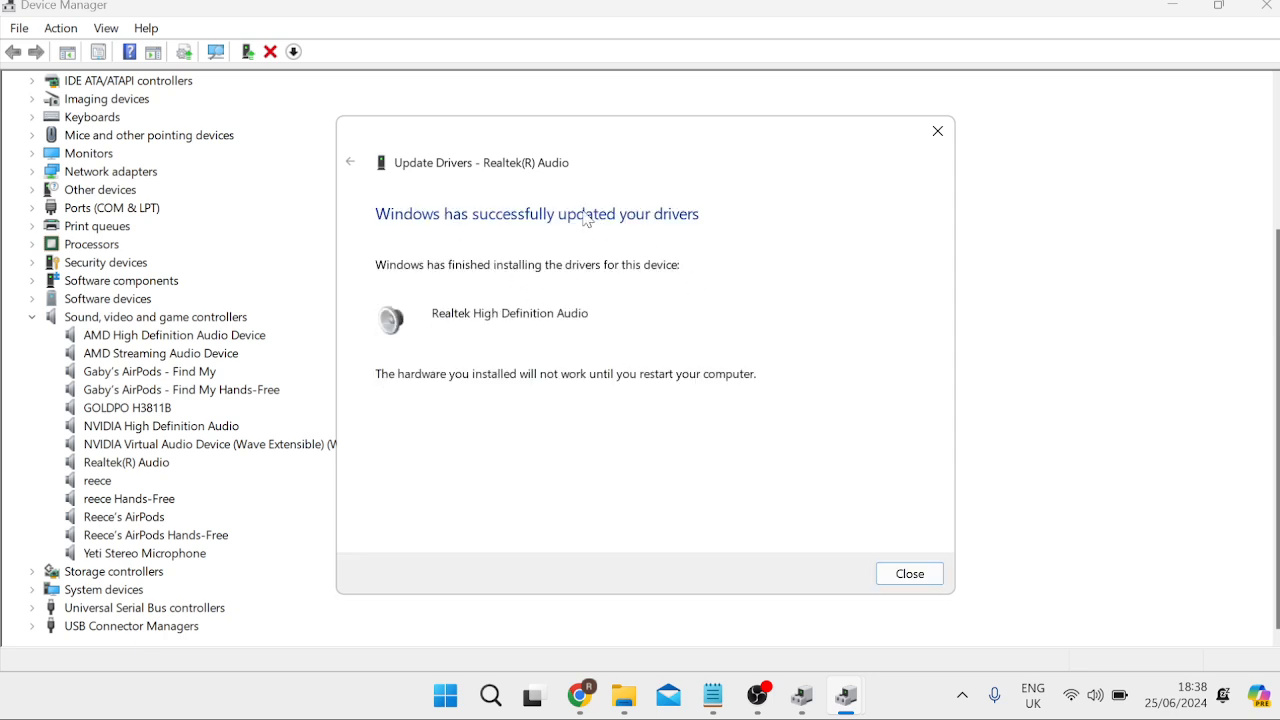
{"action": "mouse_move", "coordinate": [600, 207]}
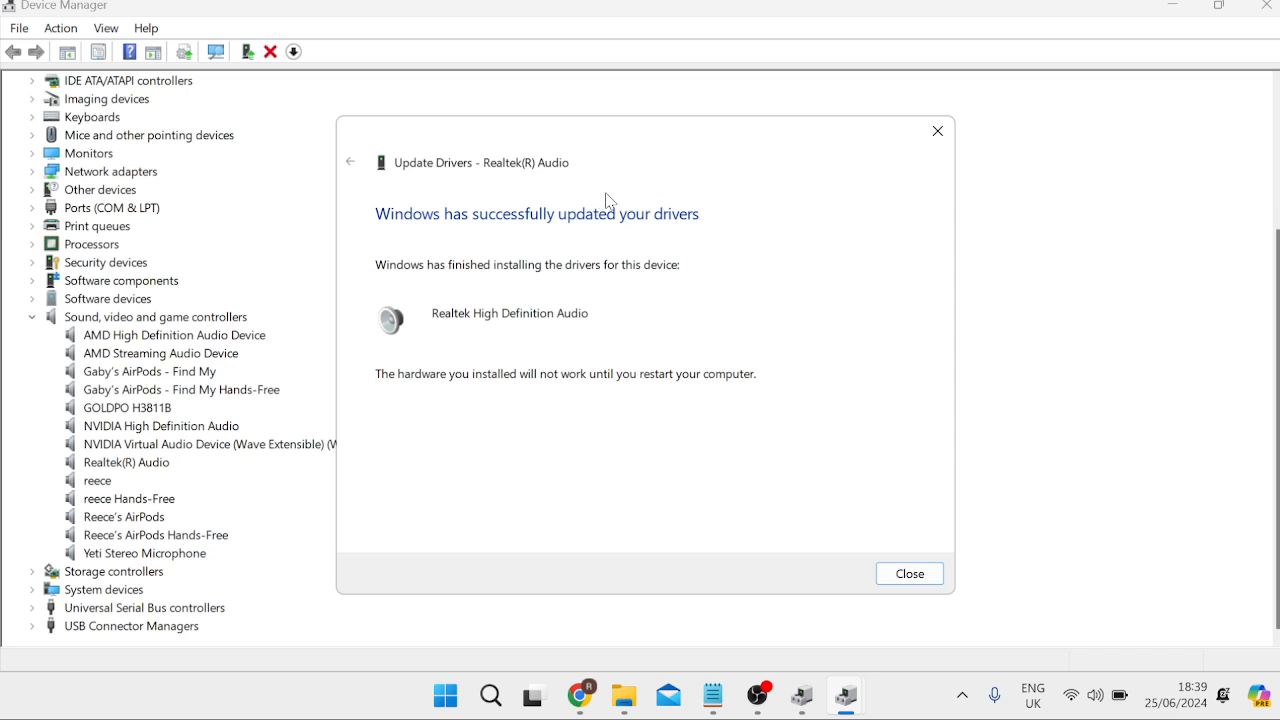
{"action": "left_click", "coordinate": [908, 573]}
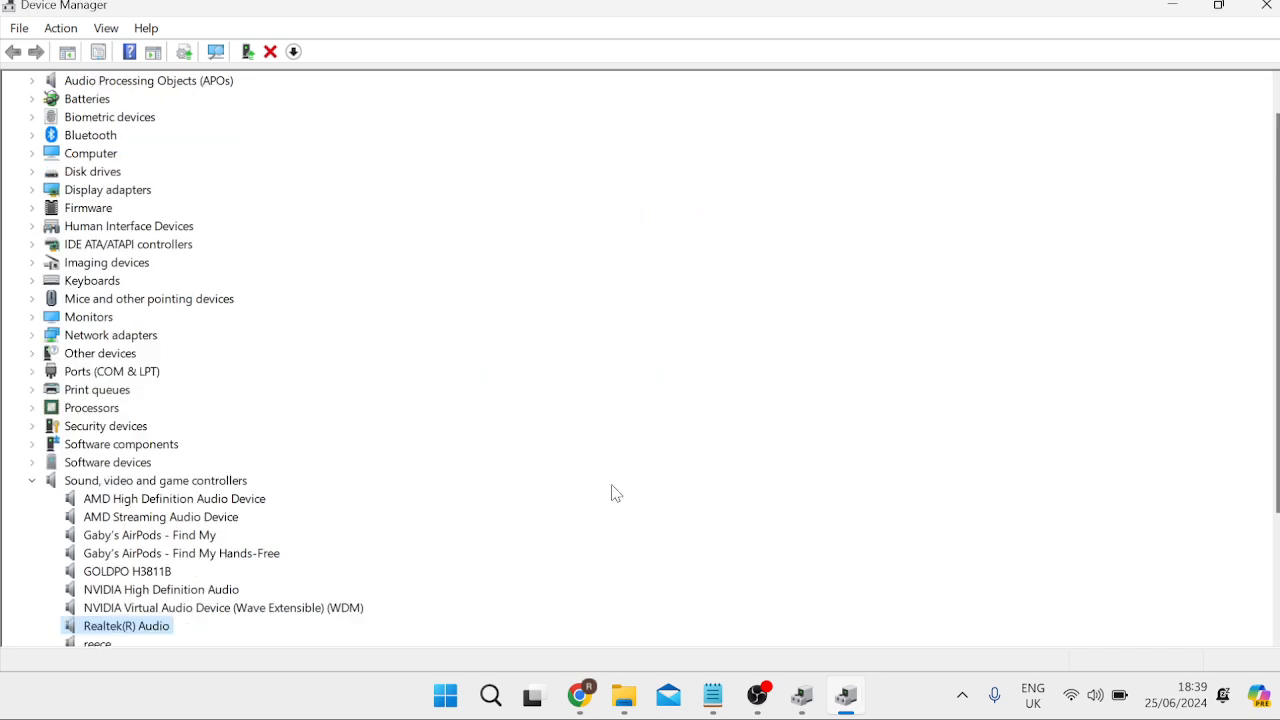
Step: Go to the Realtek HD Audio Codecs page and scroll to the Windows driver table
{"action": "left_click", "coordinate": [579, 694]}
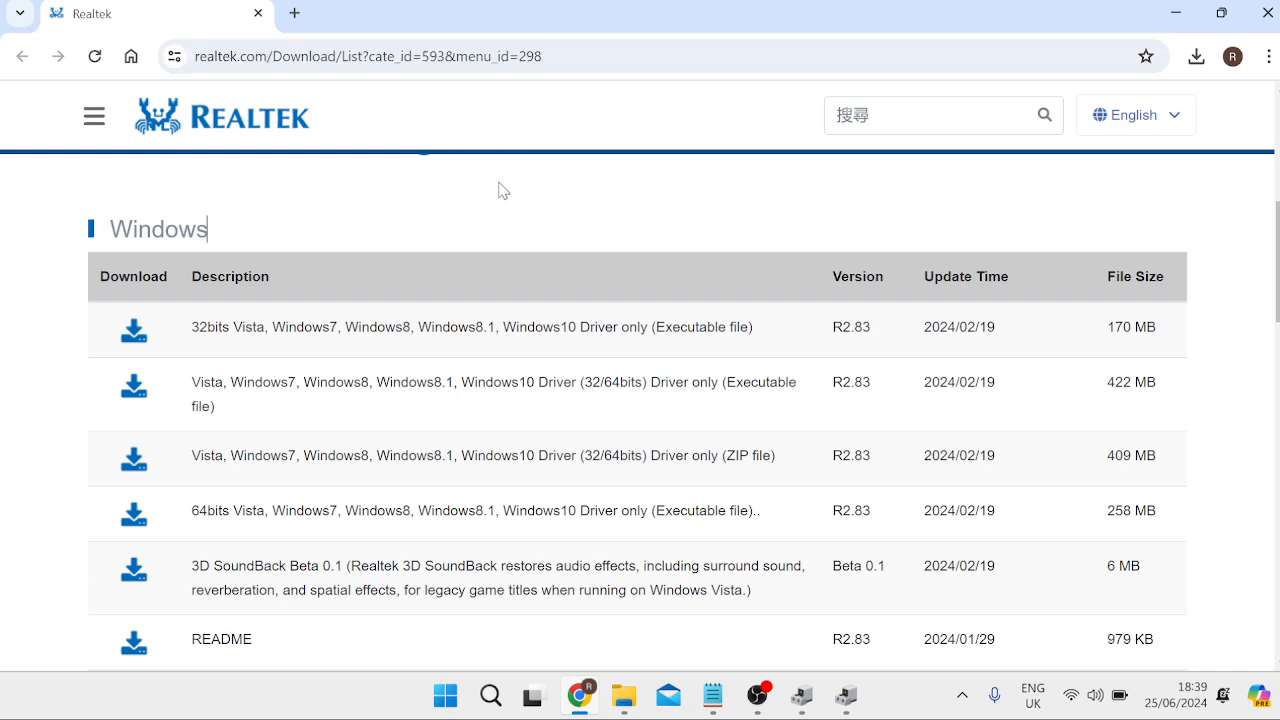
{"action": "mouse_move", "coordinate": [527, 181]}
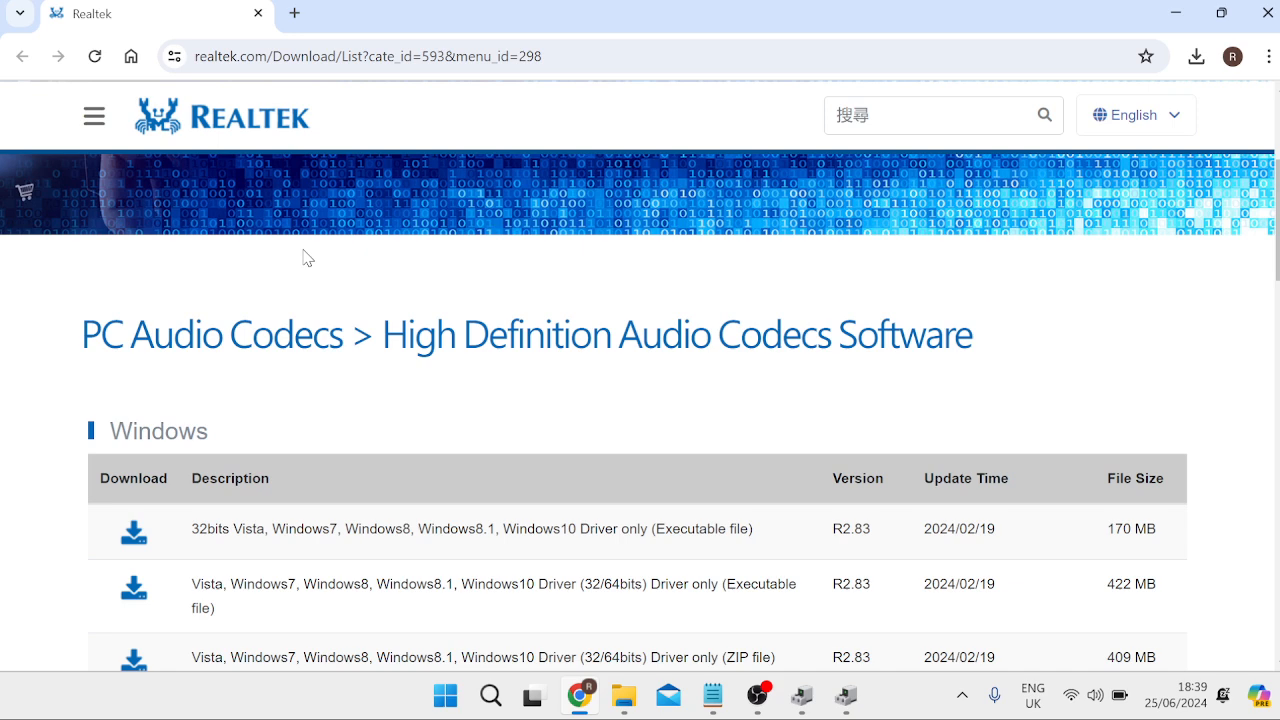
{"action": "scroll", "scroll_direction": "down", "scroll_amount": 3}
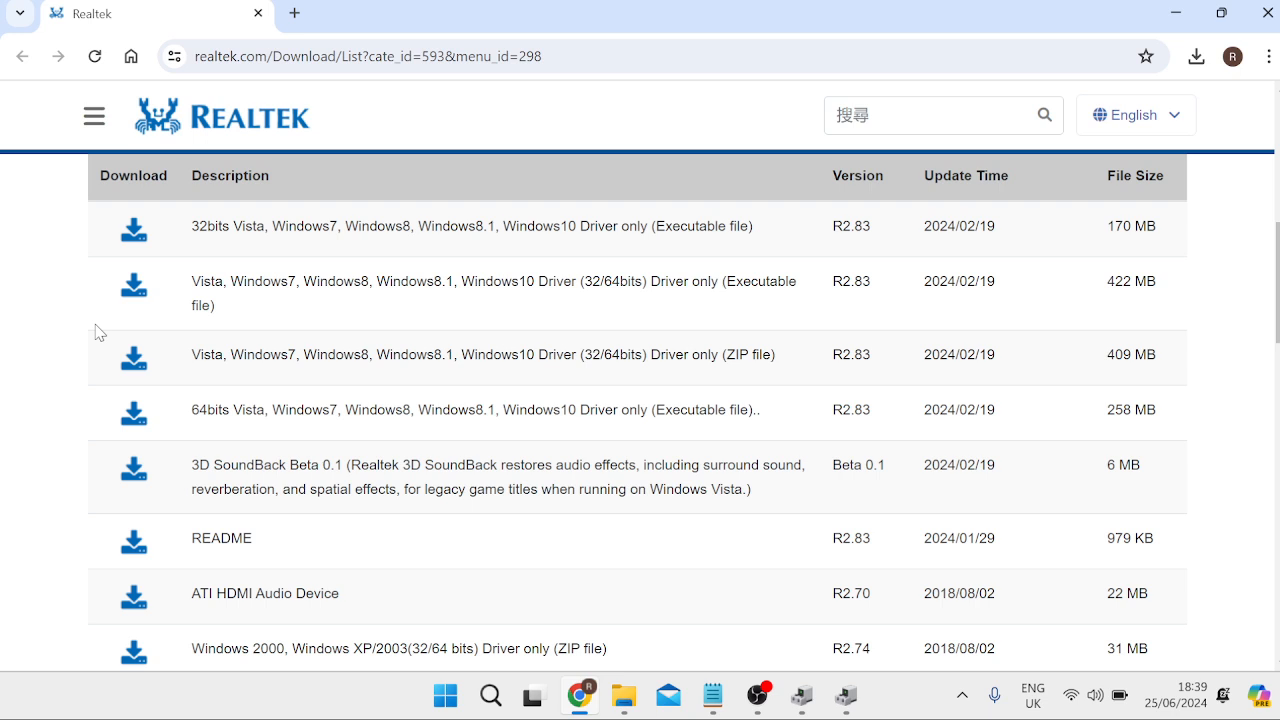
{"action": "mouse_move", "coordinate": [133, 415]}
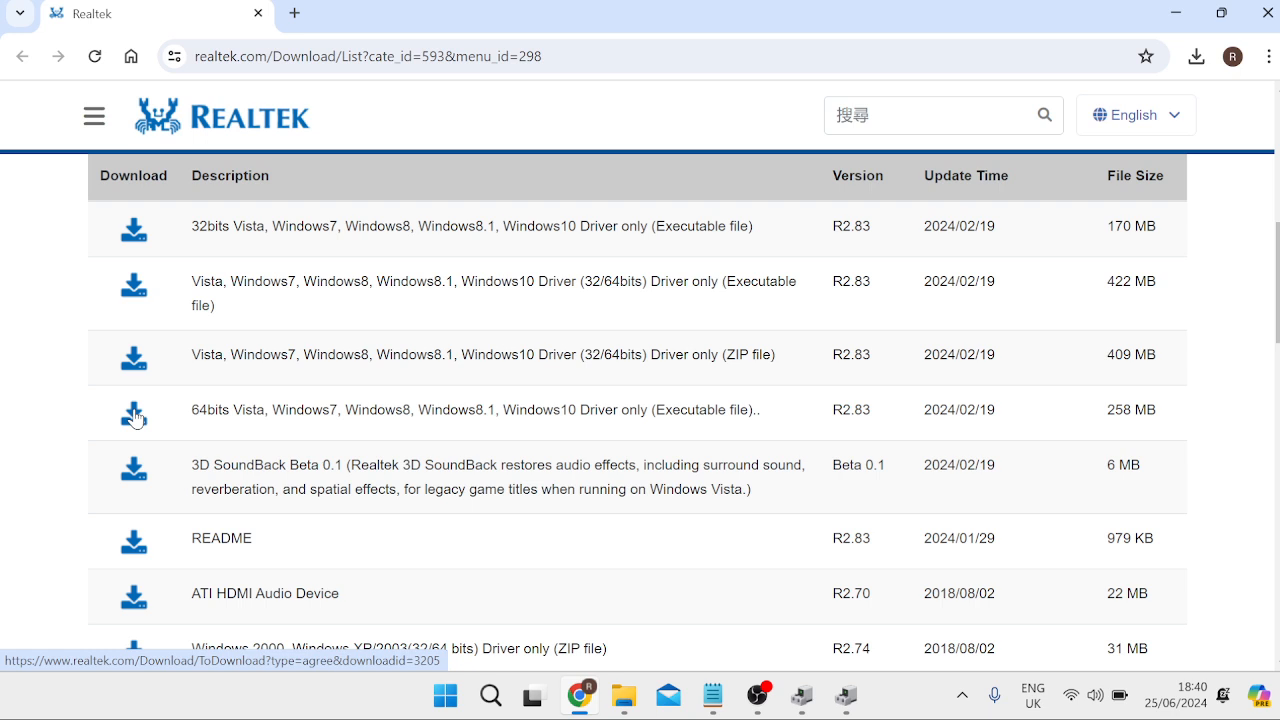
{"action": "mouse_move", "coordinate": [593, 402]}
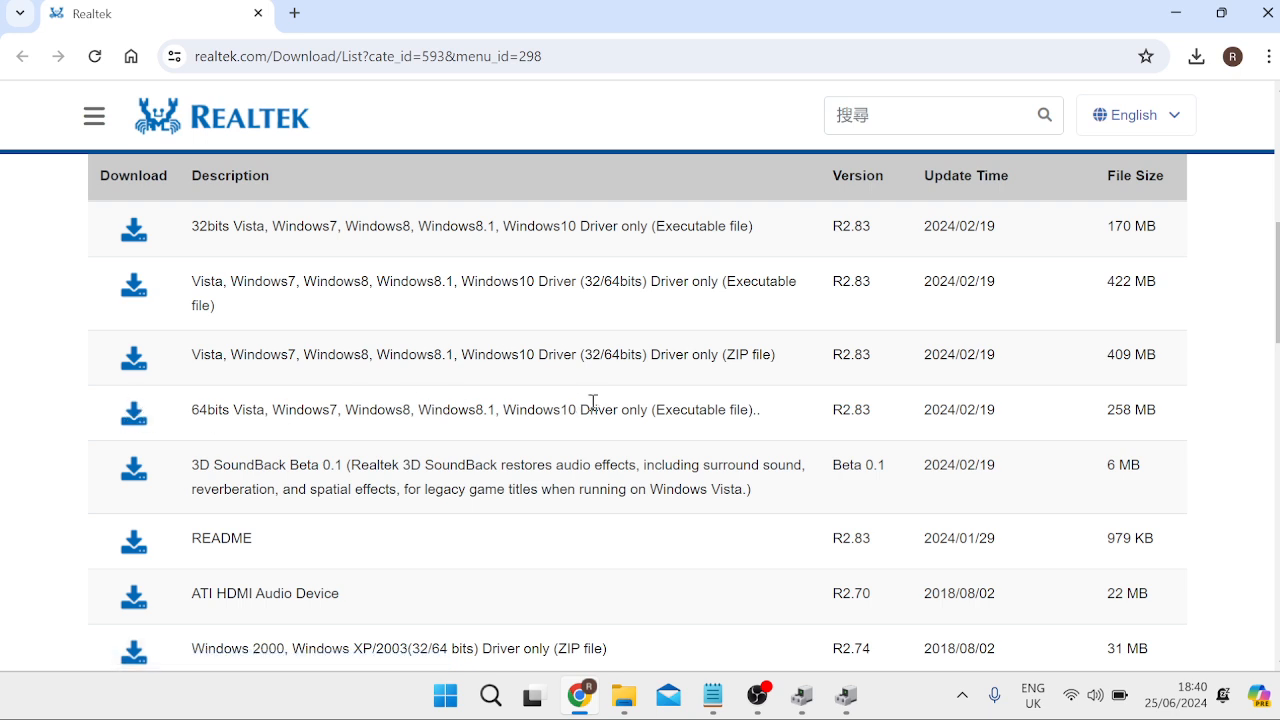
{"action": "mouse_move", "coordinate": [133, 413]}
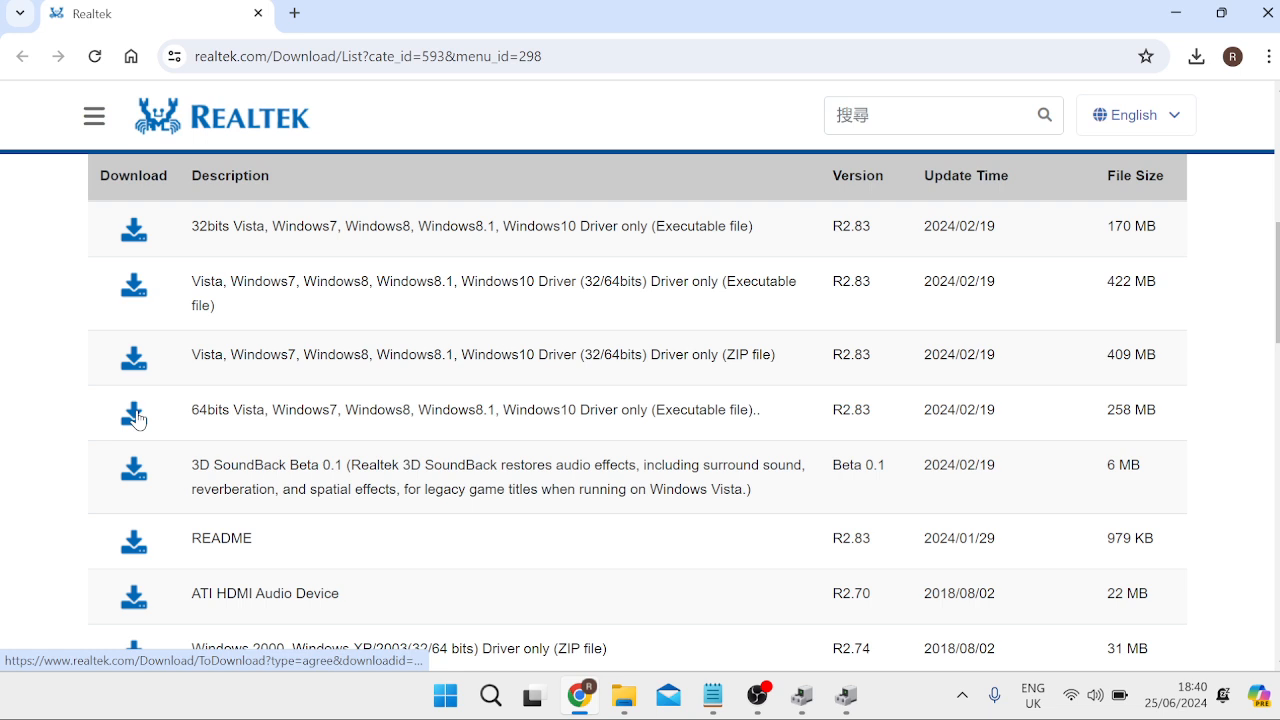
Step: Download the 64bits Windows driver, accepting terms and entering captcha 'PS', then open it
{"action": "left_click", "coordinate": [133, 410]}
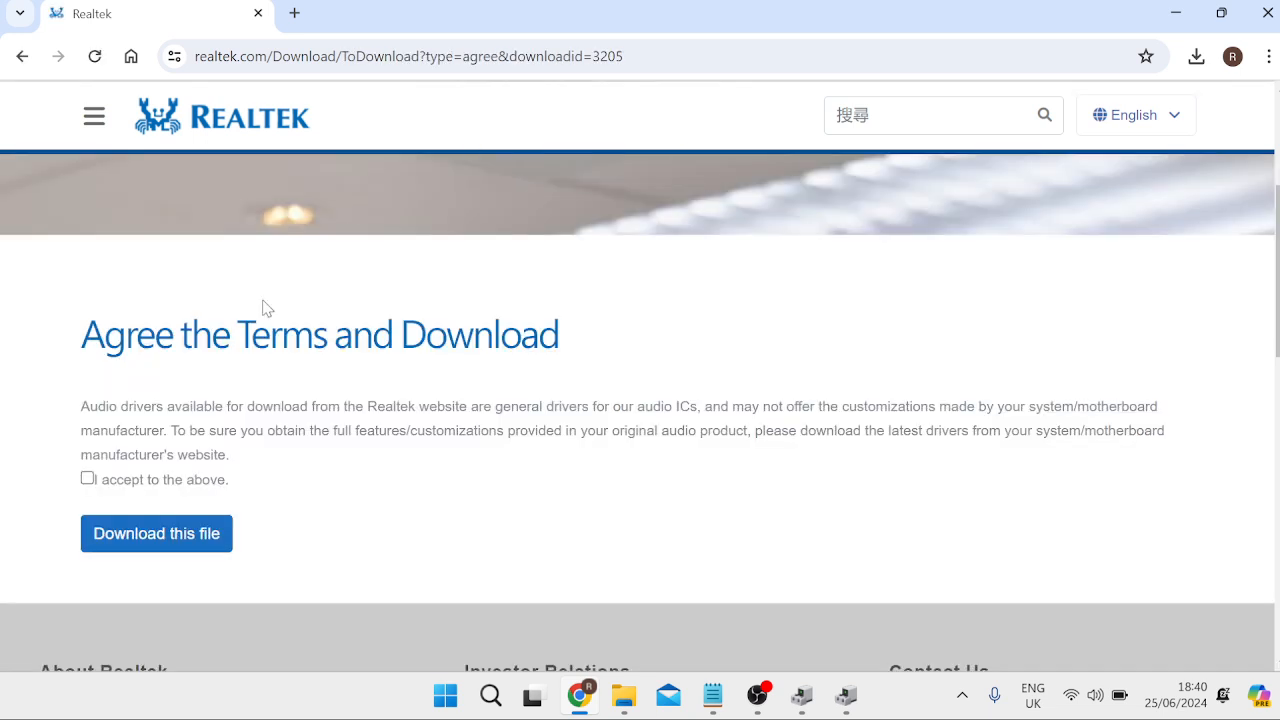
{"action": "mouse_move", "coordinate": [87, 487]}
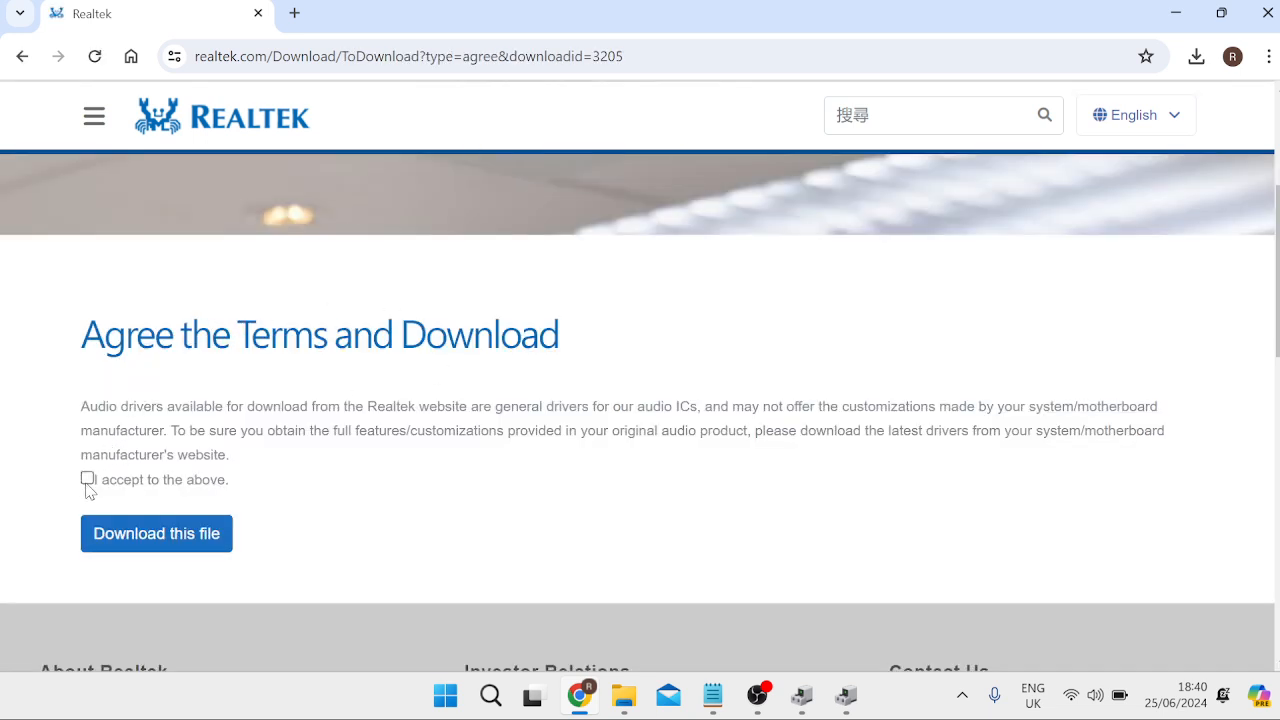
{"action": "left_click", "coordinate": [87, 478]}
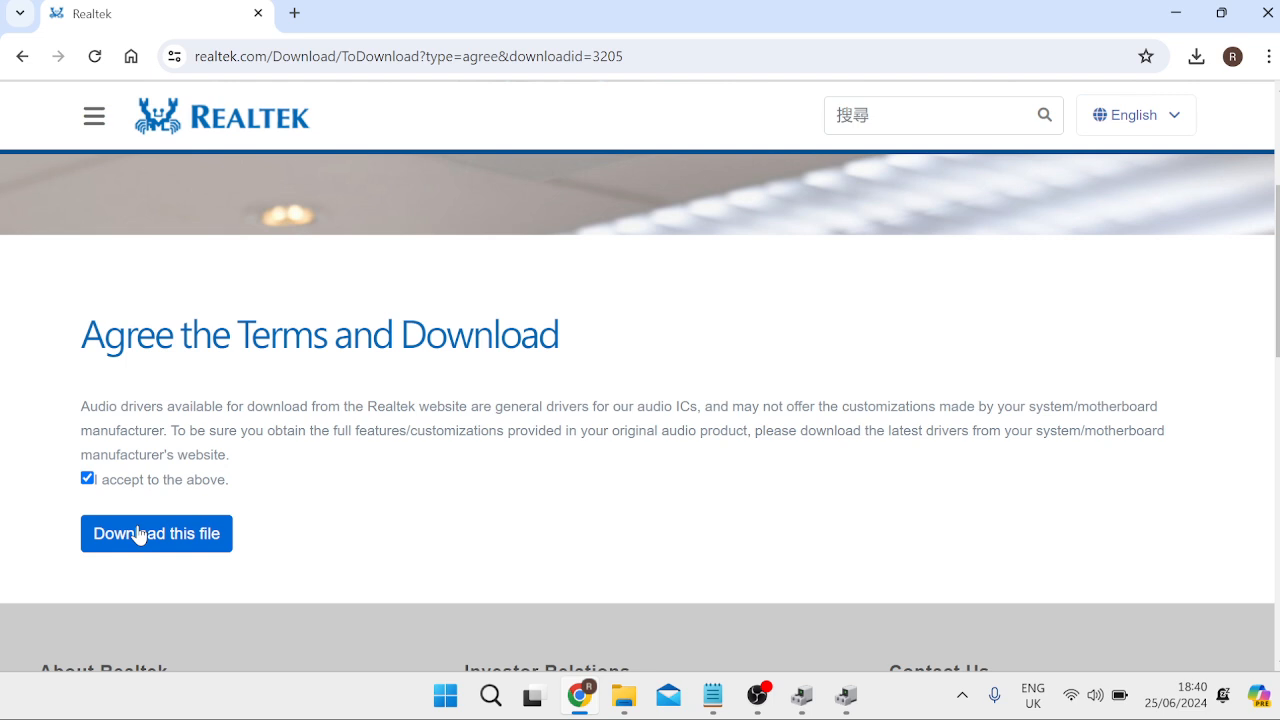
{"action": "left_click", "coordinate": [156, 533]}
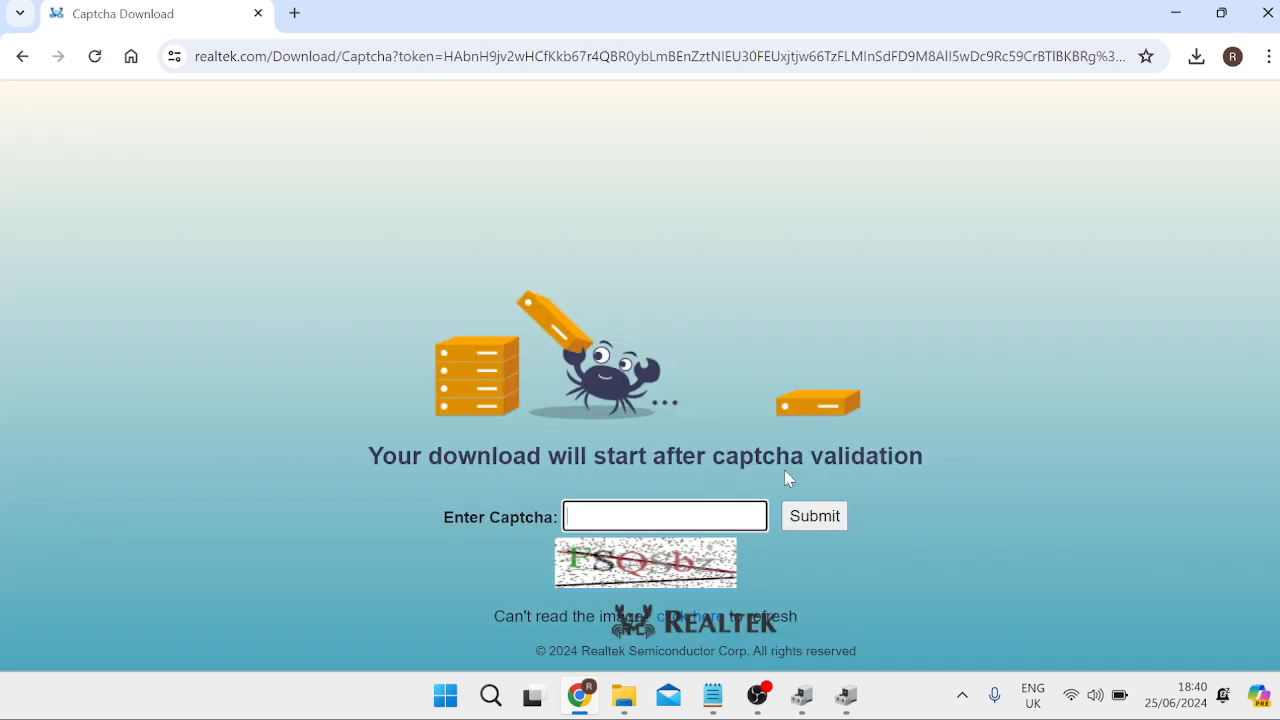
{"action": "type", "text": "PS"}
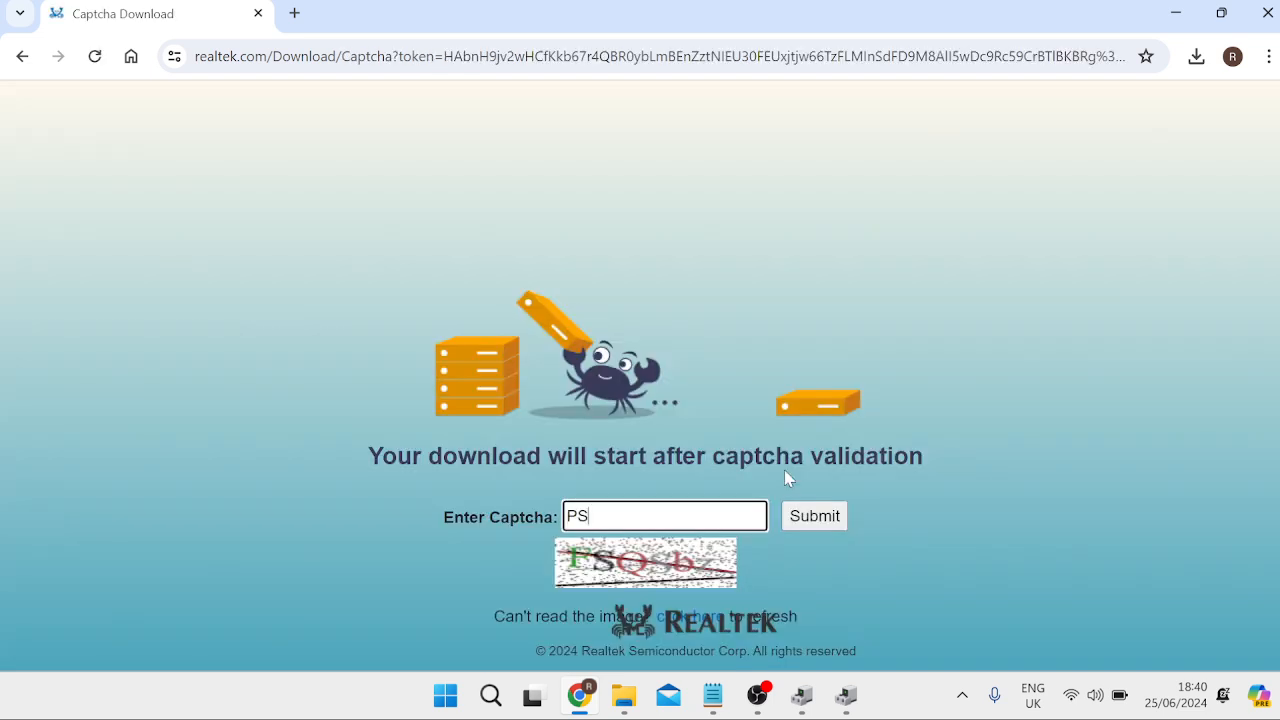
{"action": "left_click", "coordinate": [813, 515]}
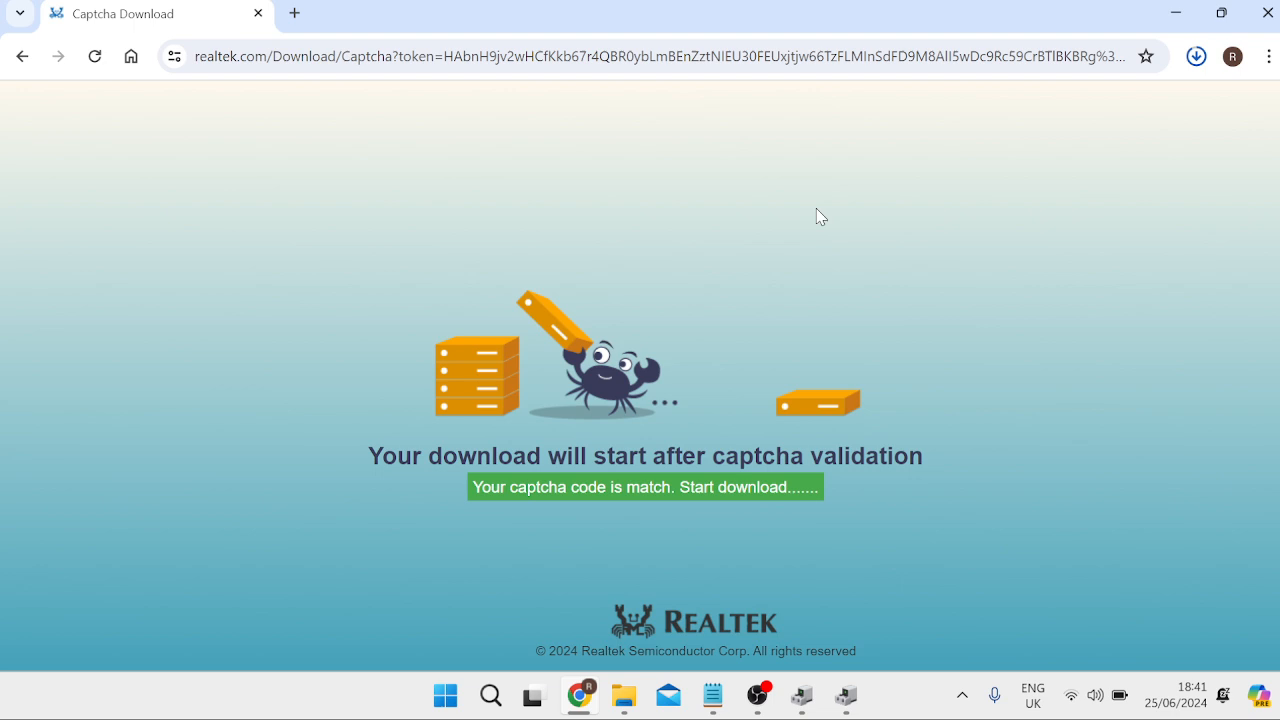
{"action": "mouse_move", "coordinate": [1238, 83]}
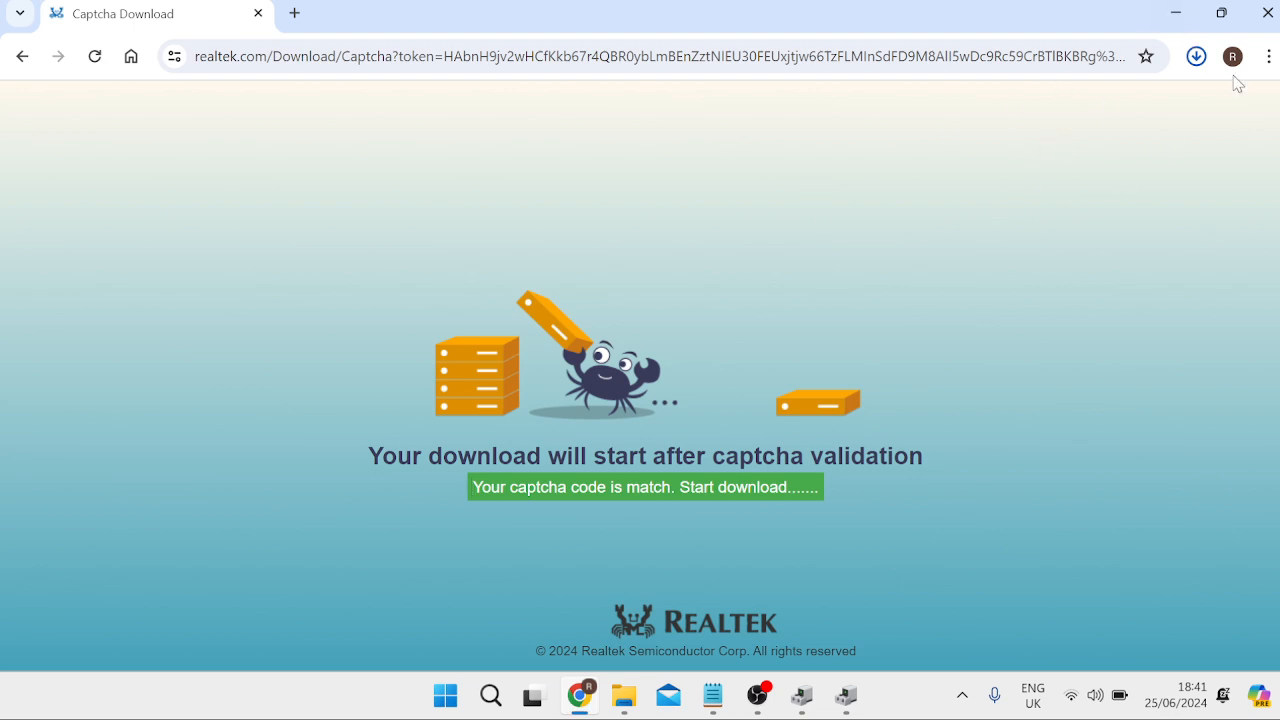
{"action": "left_click", "coordinate": [1196, 56]}
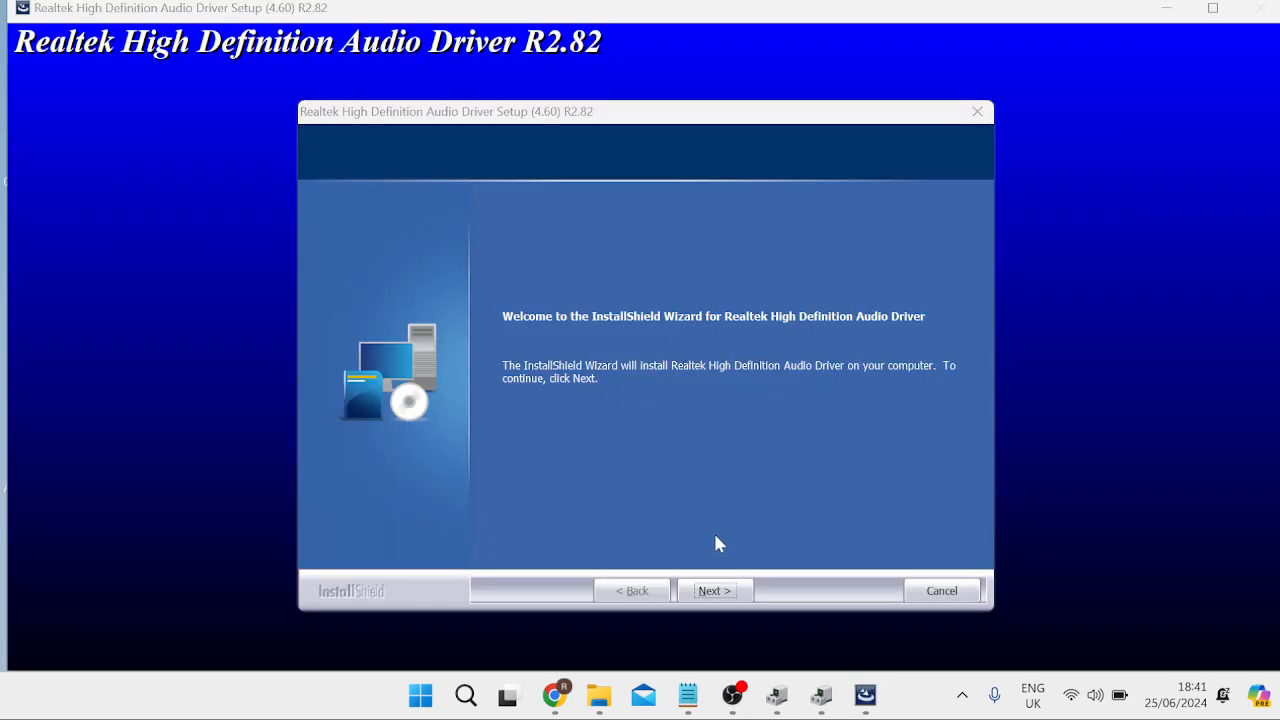
Step: Finish the Realtek InstallShield wizard with 'Yes, I want to restart my computer now'
{"action": "left_click", "coordinate": [713, 590]}
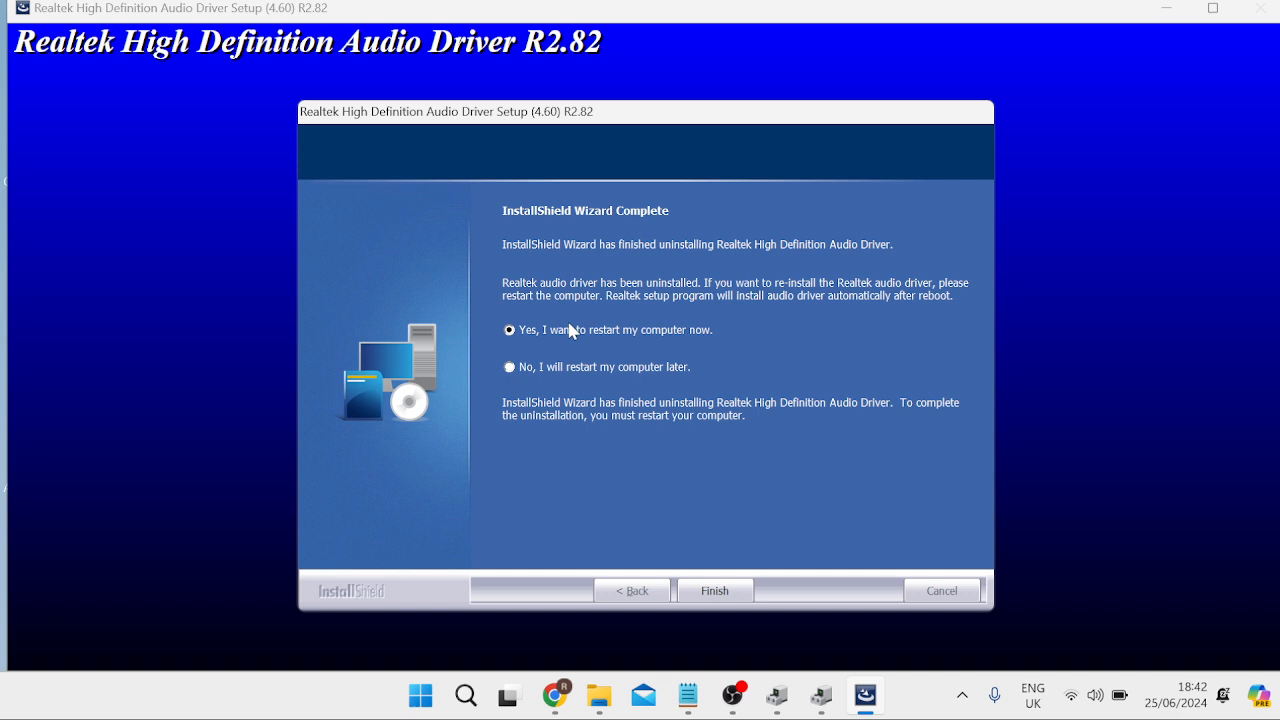
{"action": "mouse_move", "coordinate": [560, 340]}
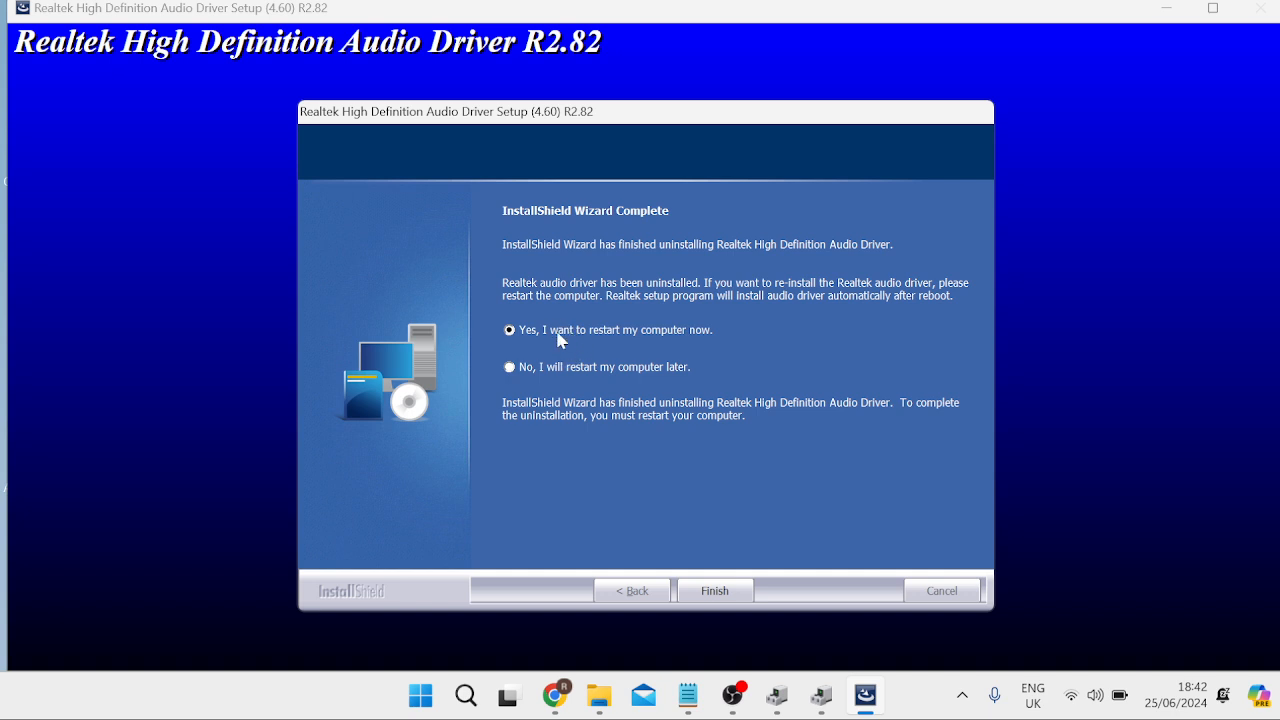
{"action": "mouse_move", "coordinate": [633, 260]}
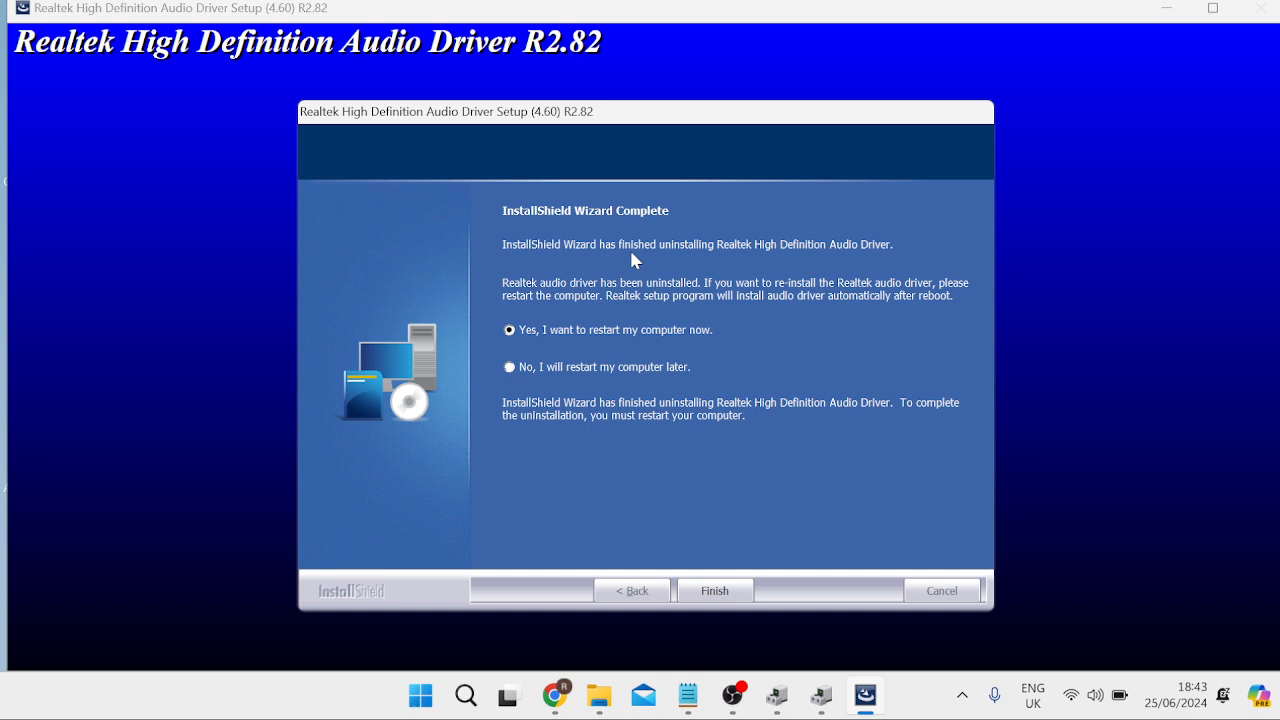
{"action": "left_click", "coordinate": [714, 590]}
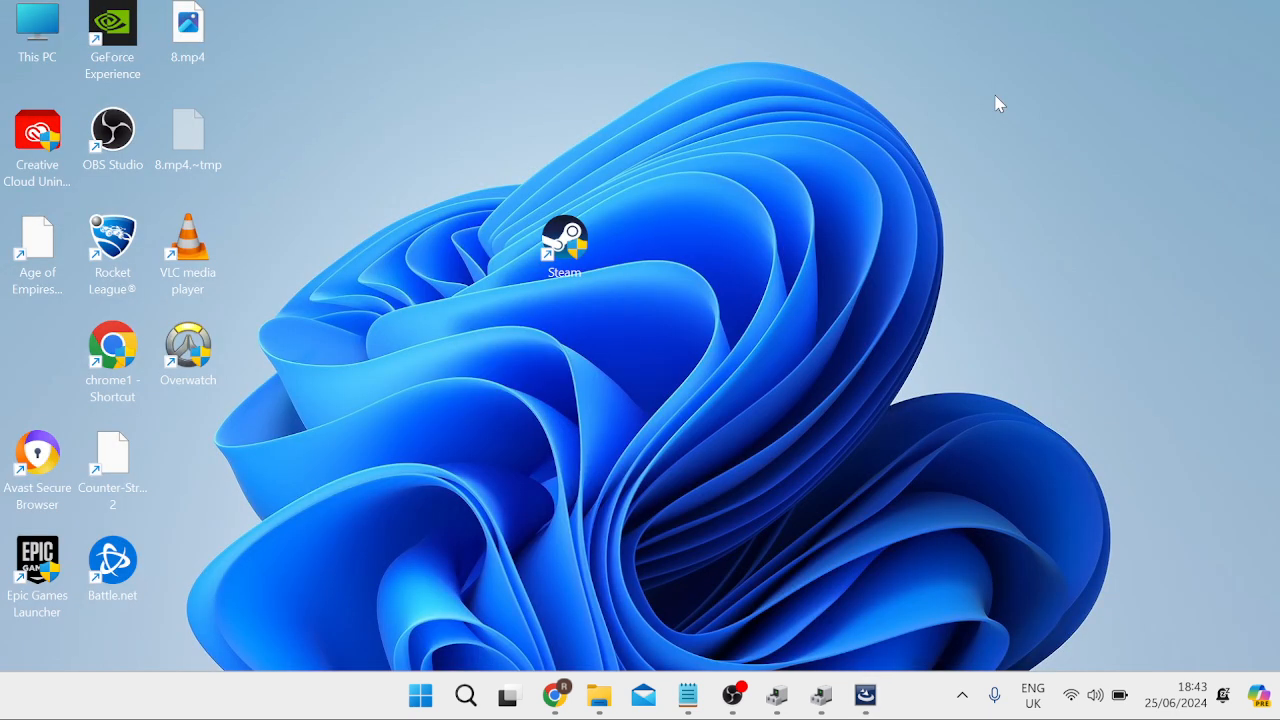